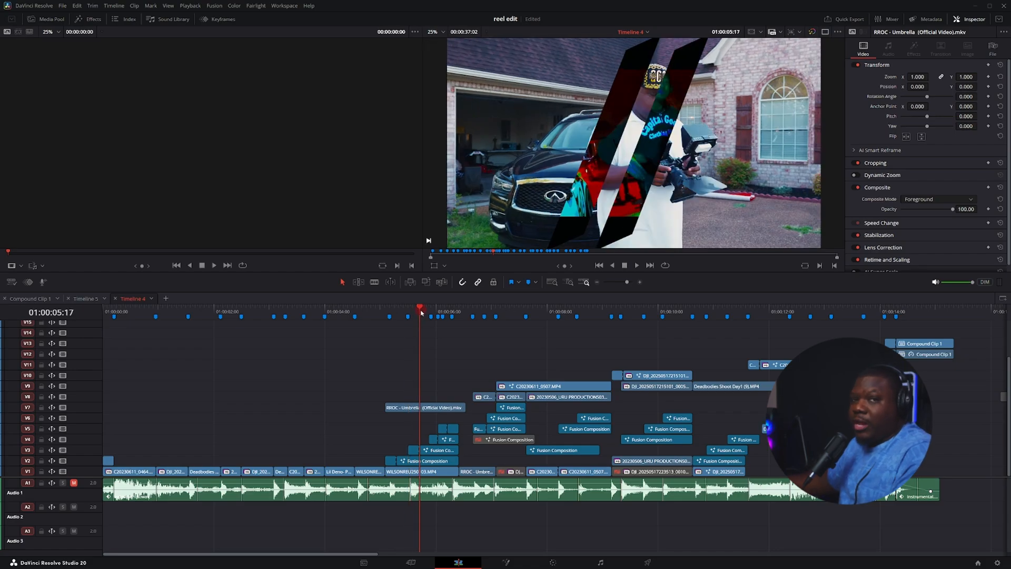
mouse_move(446, 349)
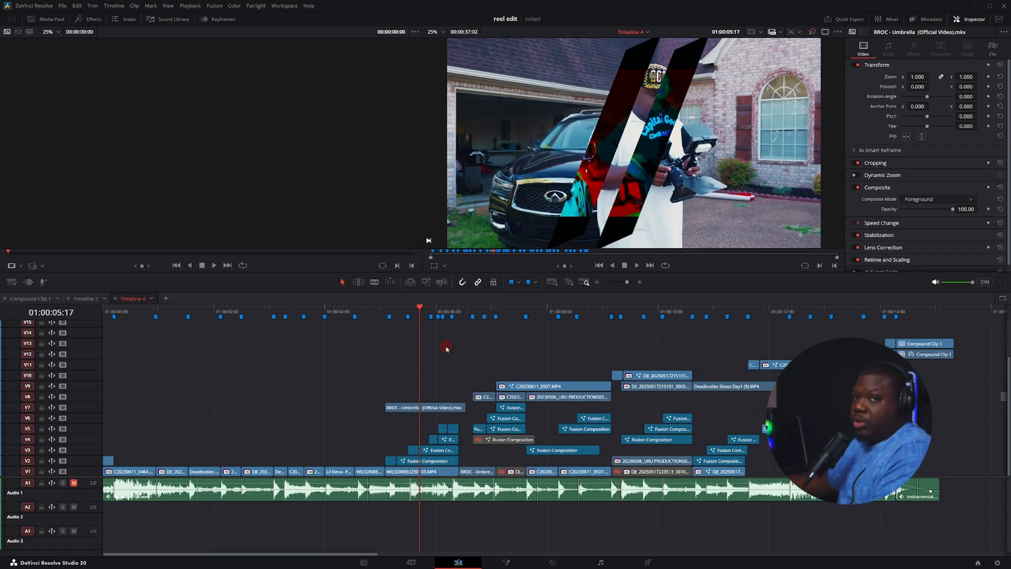
Switch from Timeline 4 to Timeline 5, which holds two clips on V1
click(84, 299)
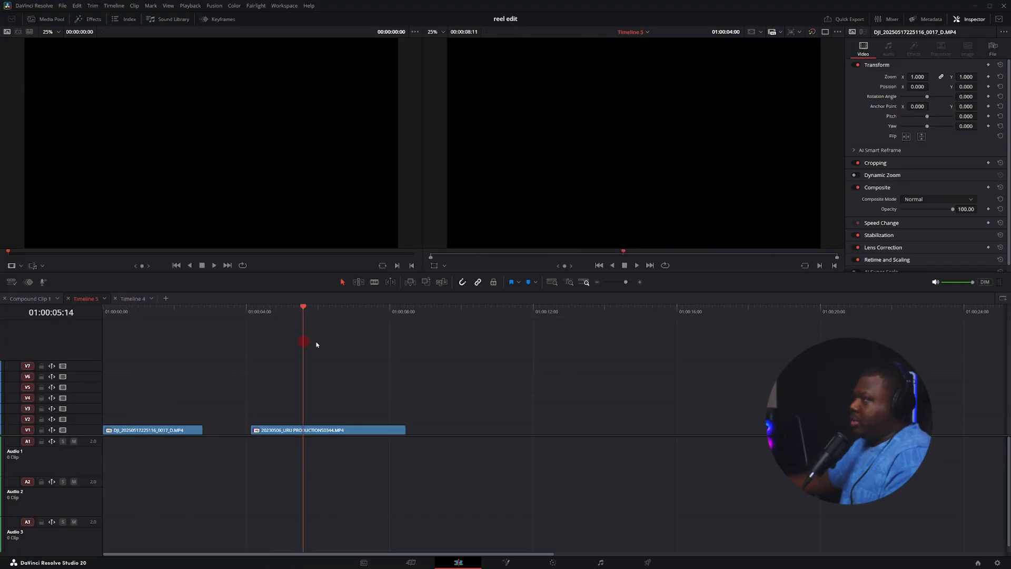
Stack the chess clip on V3 above a new Fusion Composition on V2, over the DJI clip
click(93, 19)
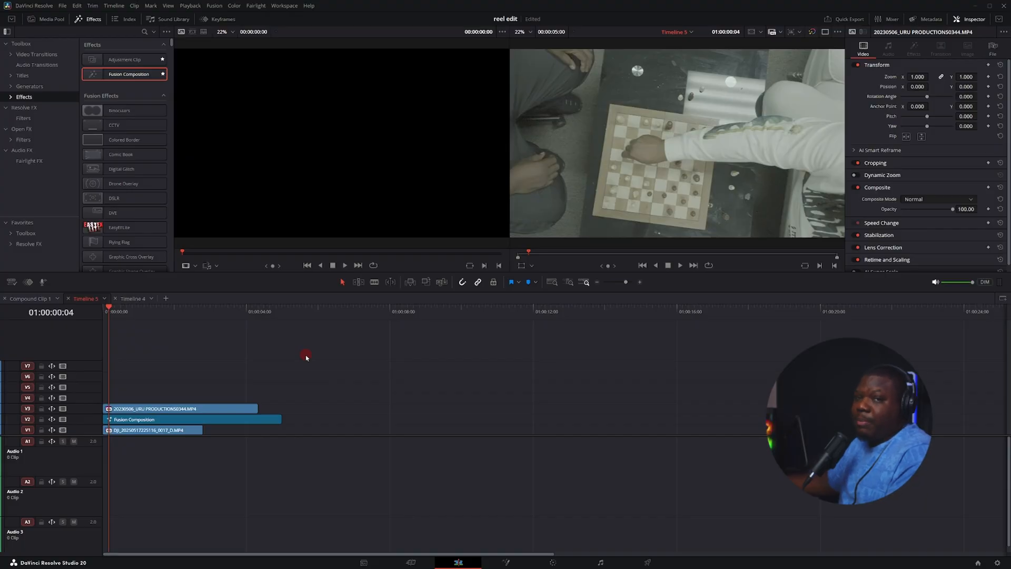
click(193, 420)
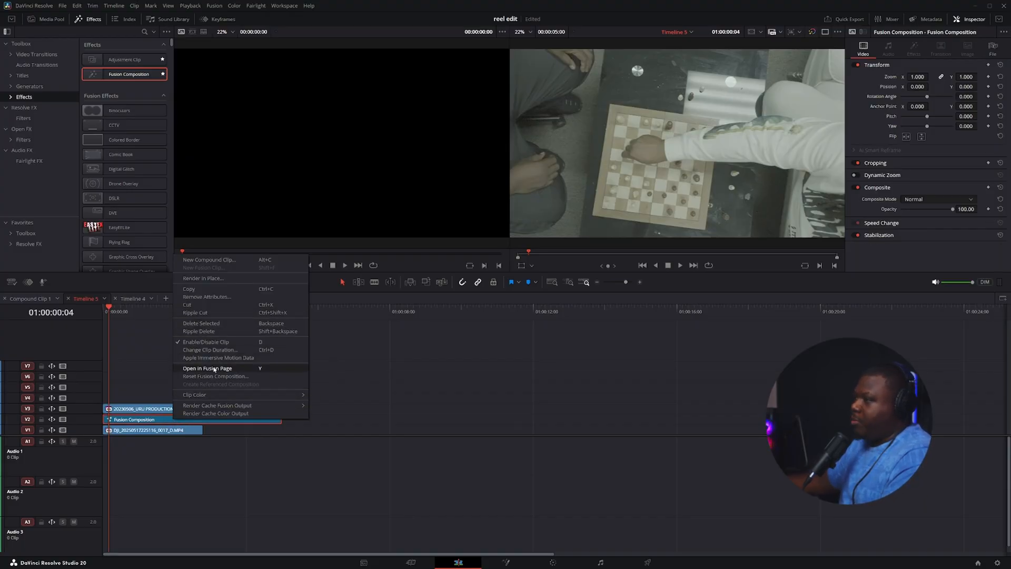
Build the composition in Fusion: a white Background masked by a diagonal polygon strip
click(207, 368)
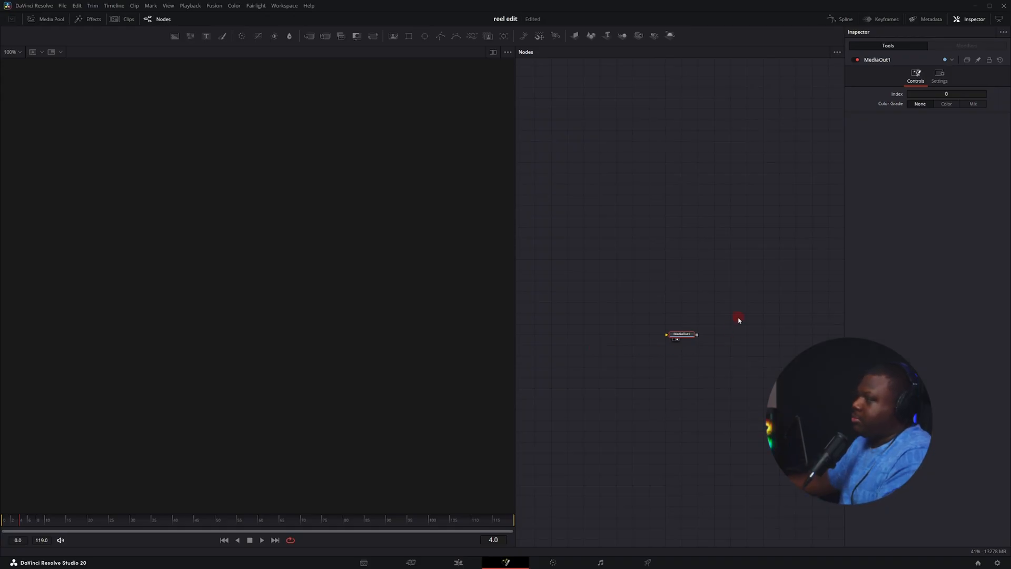
mouse_move(512, 213)
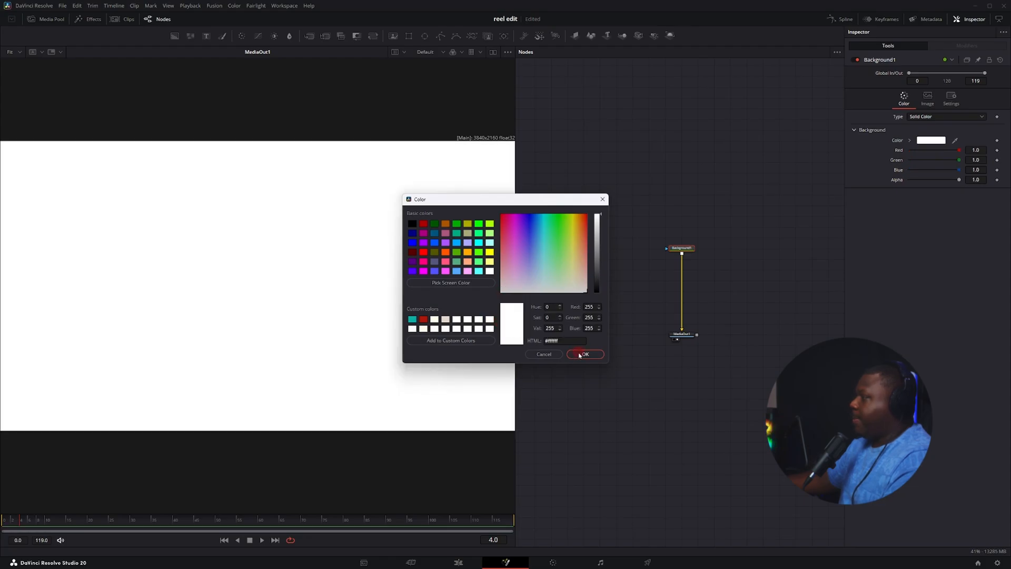
click(583, 353)
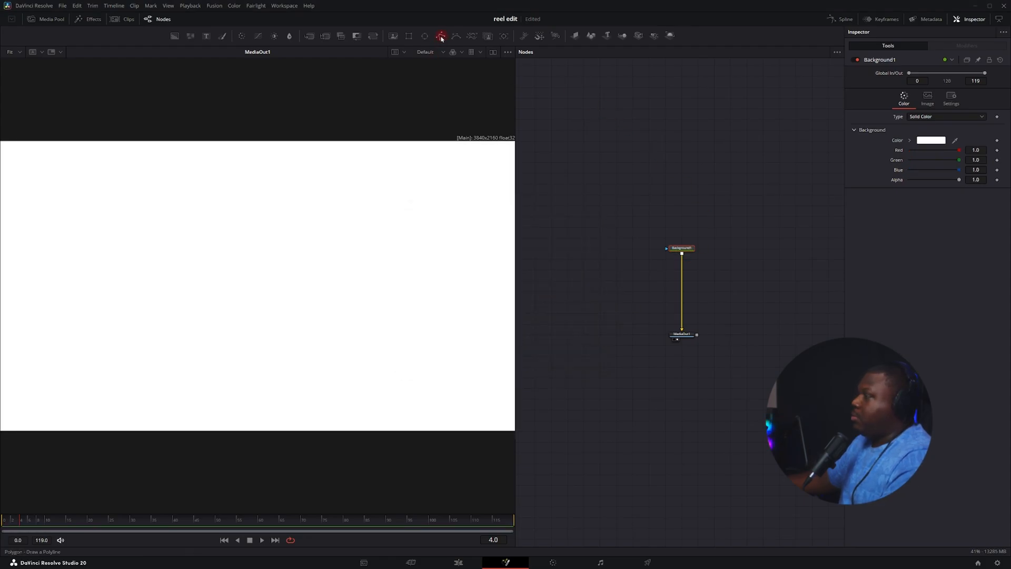
click(442, 36)
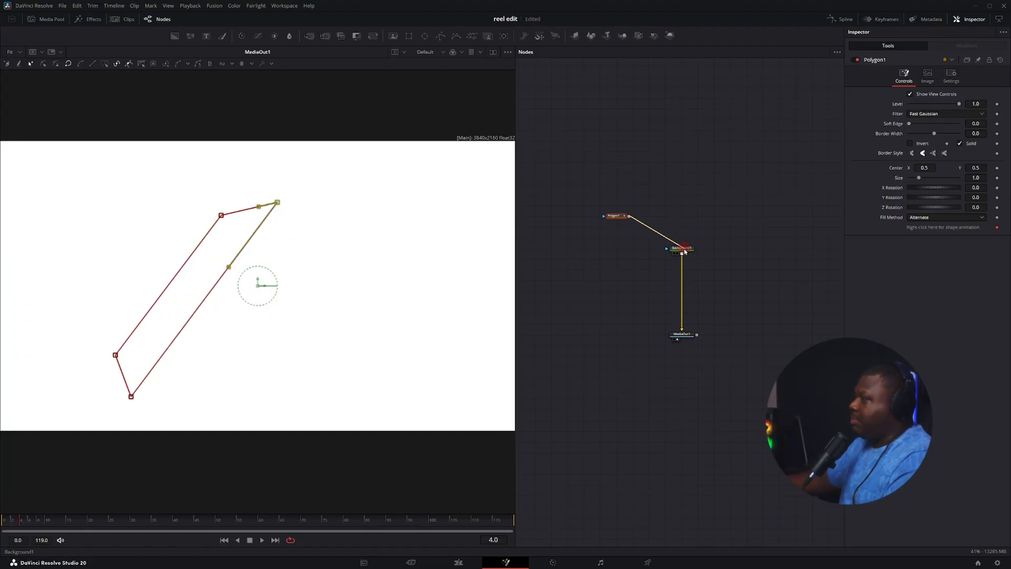
click(458, 562)
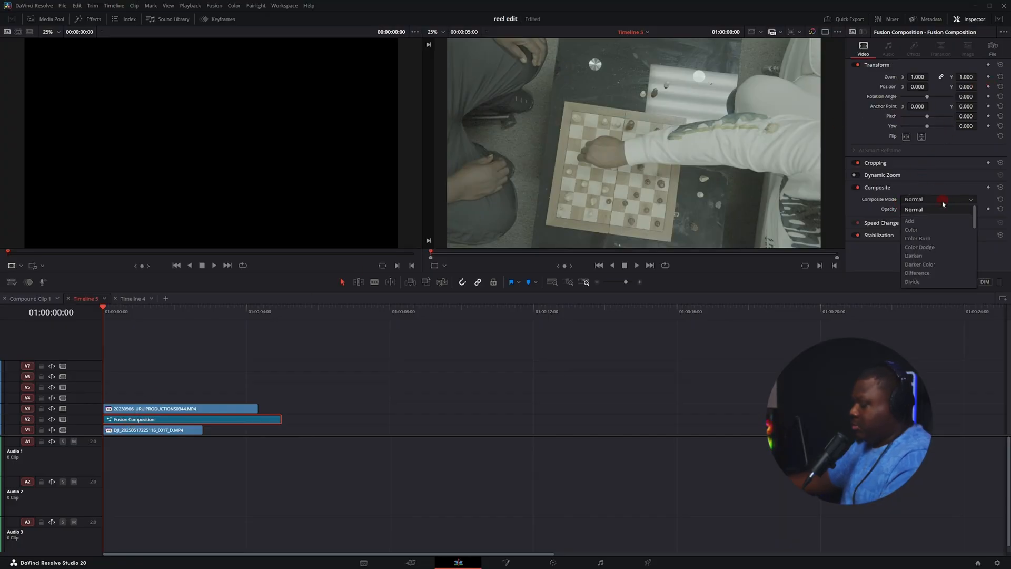
Set the V2 Fusion Composition's Composite Mode to Alpha, then select the chess clip
scroll(down, 3)
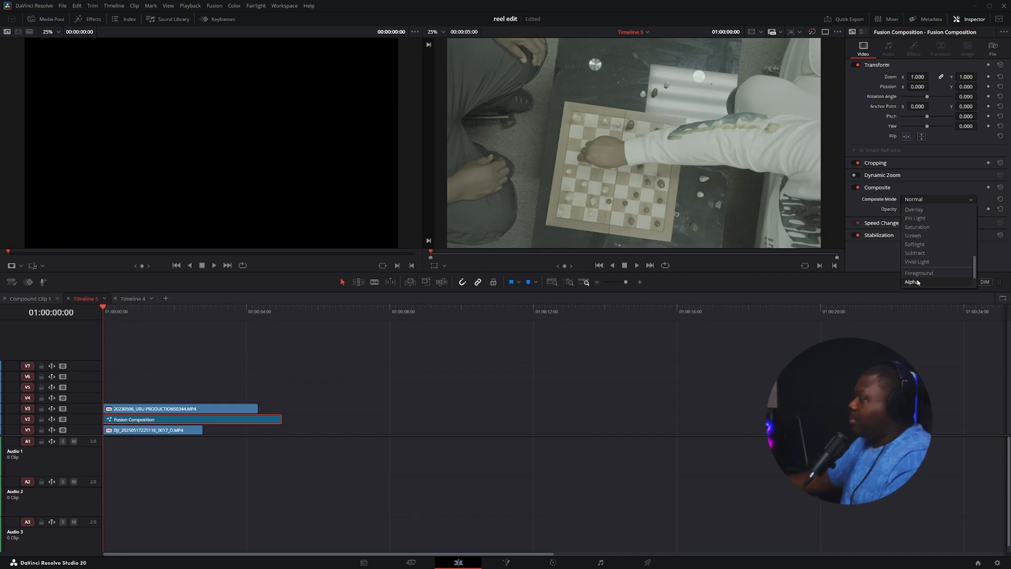
click(912, 282)
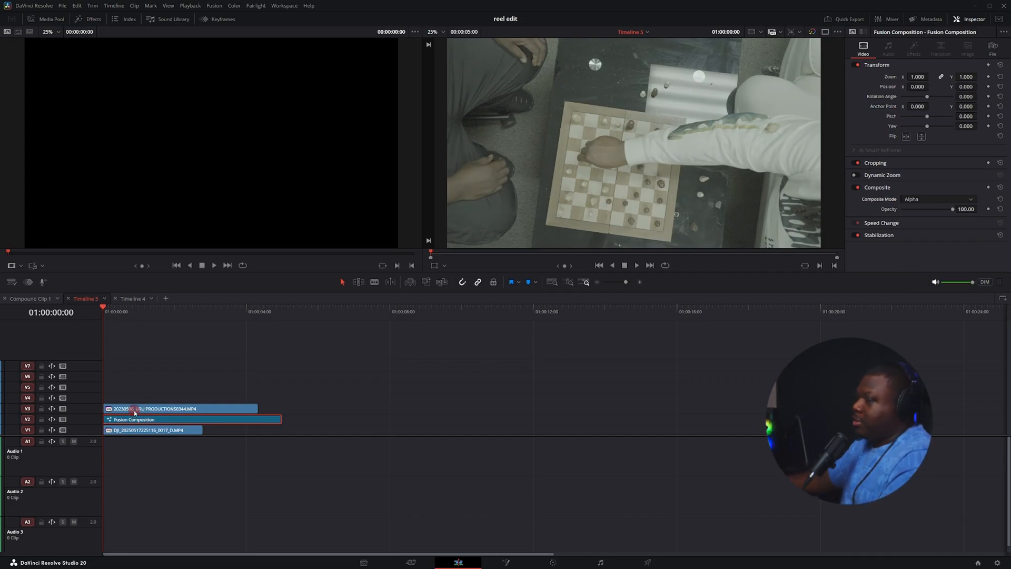
click(938, 199)
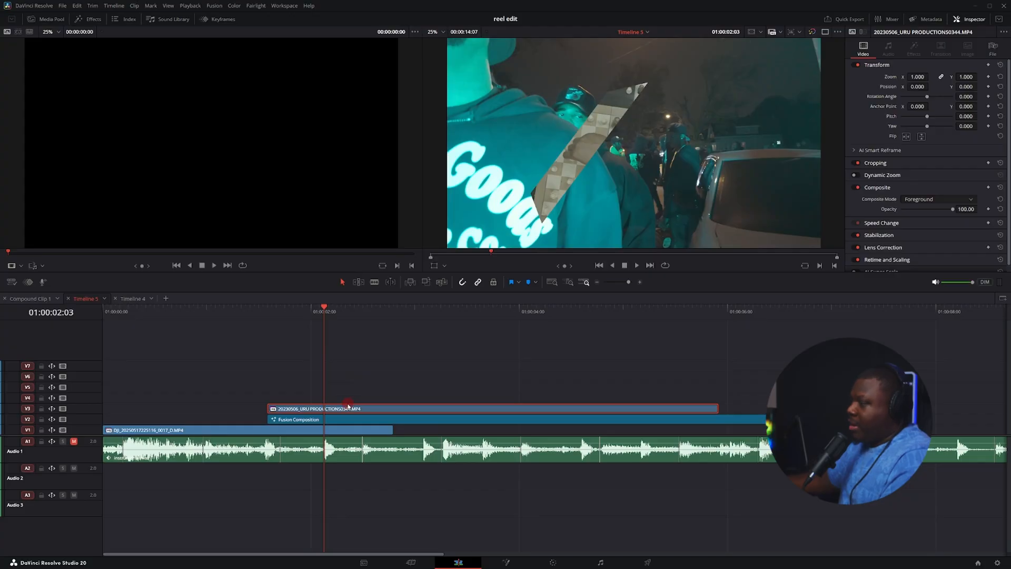
Restack the chess clip on V6, add offset composition copies on V3 and V4, and blade all tracks
click(296, 419)
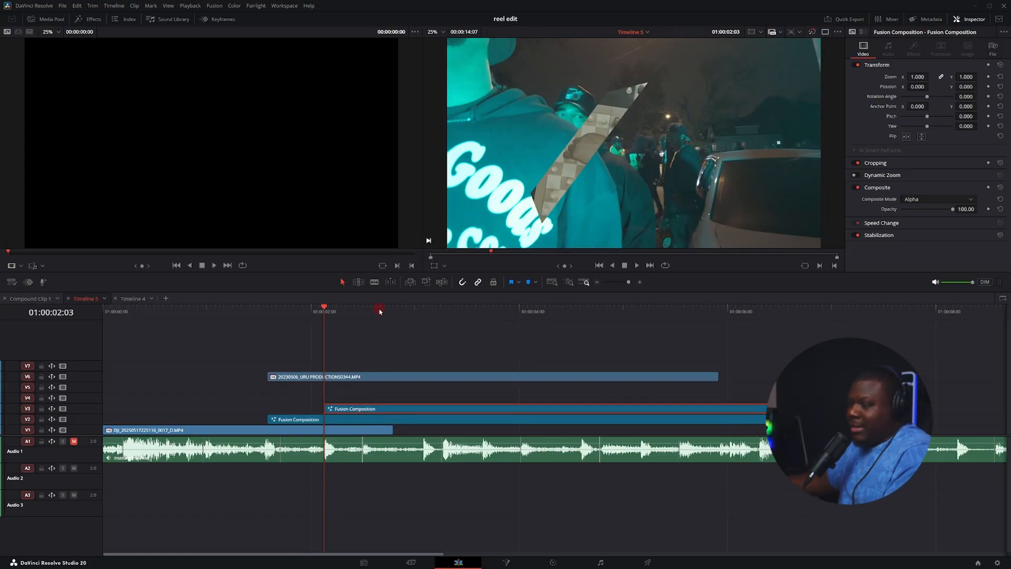
mouse_move(394, 396)
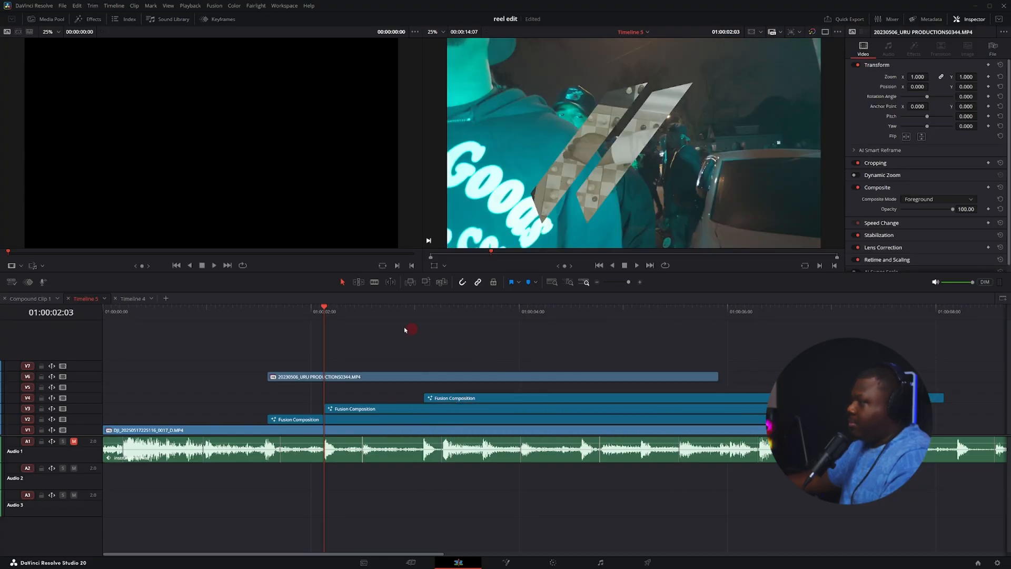
click(424, 305)
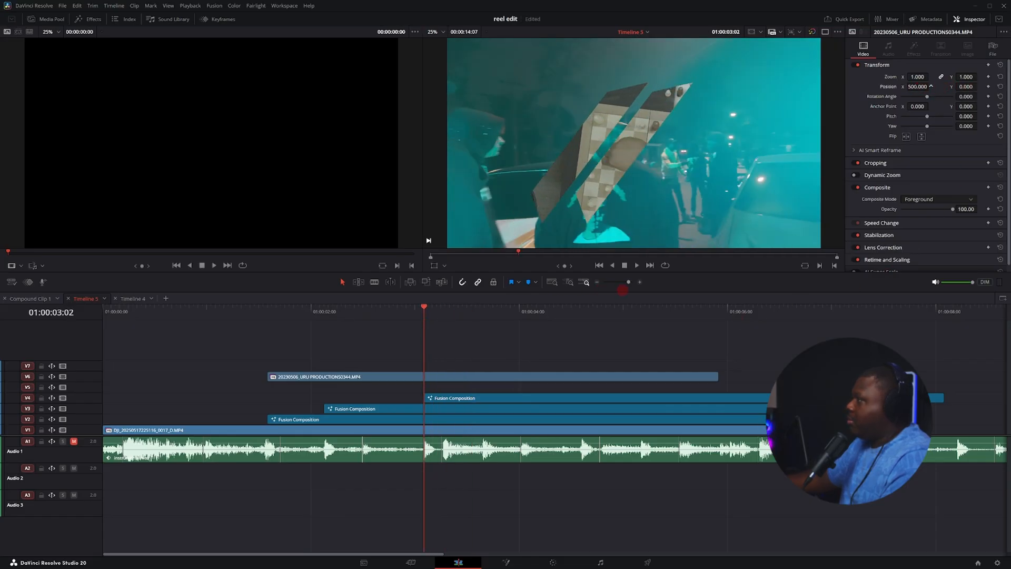
click(473, 377)
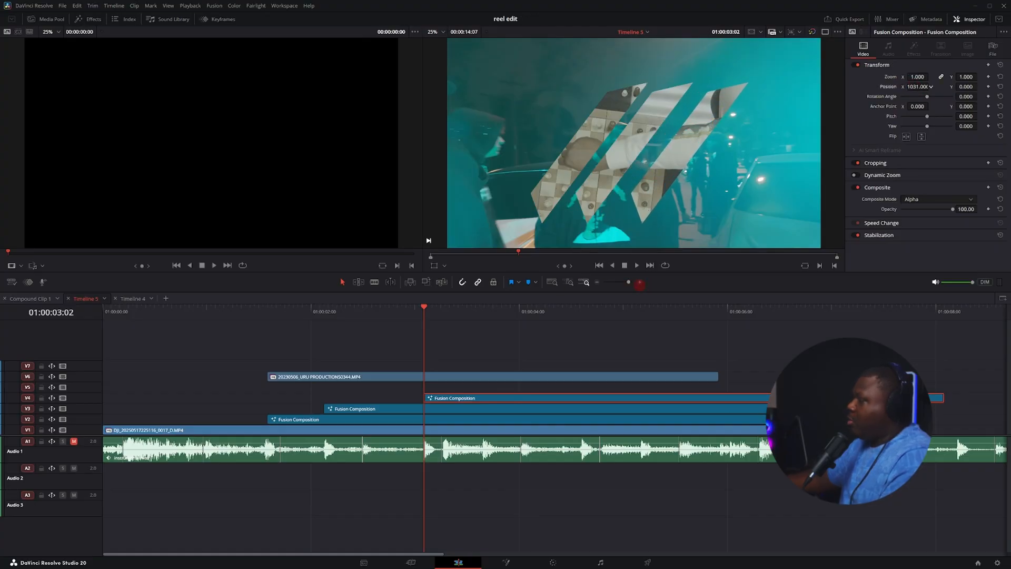
click(438, 308)
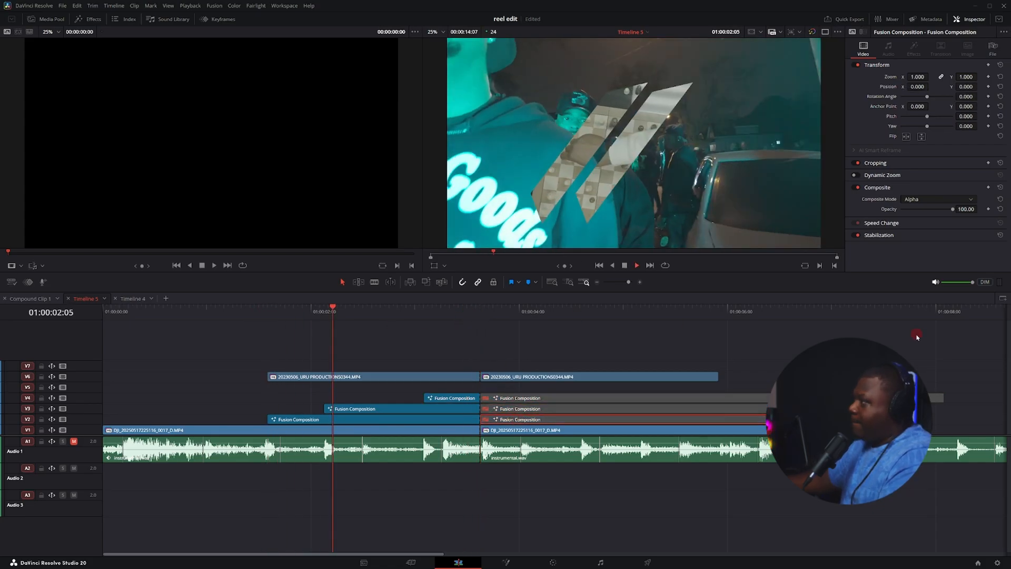
Reset the later V4 composition piece and mask its white background with an Ellipse
click(515, 311)
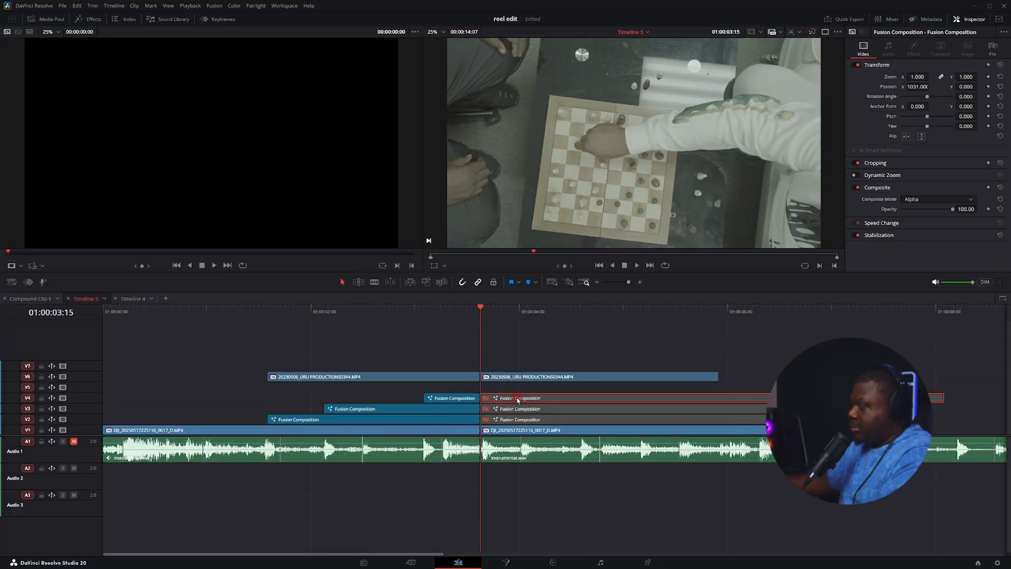
click(509, 399)
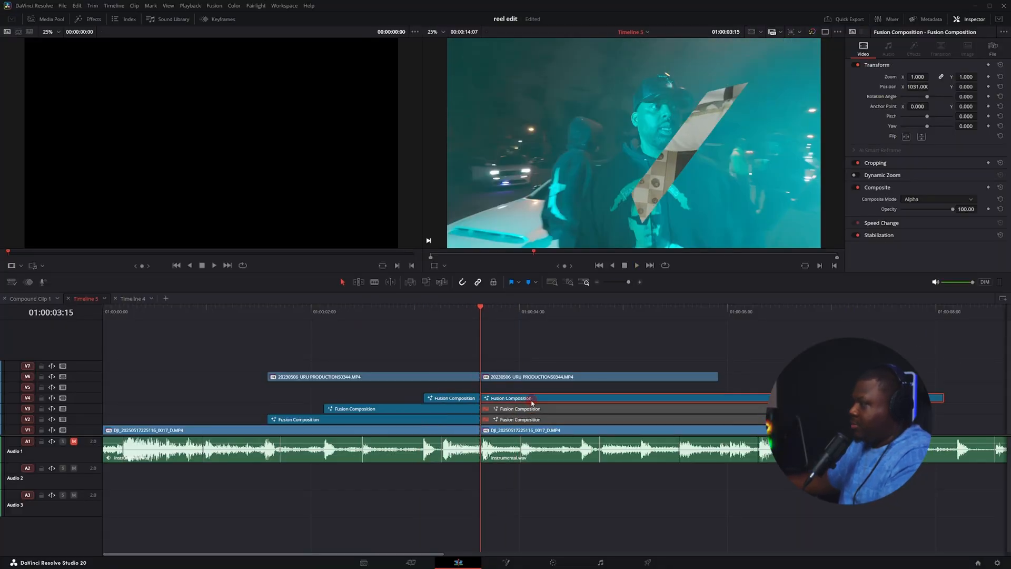
right_click(510, 398)
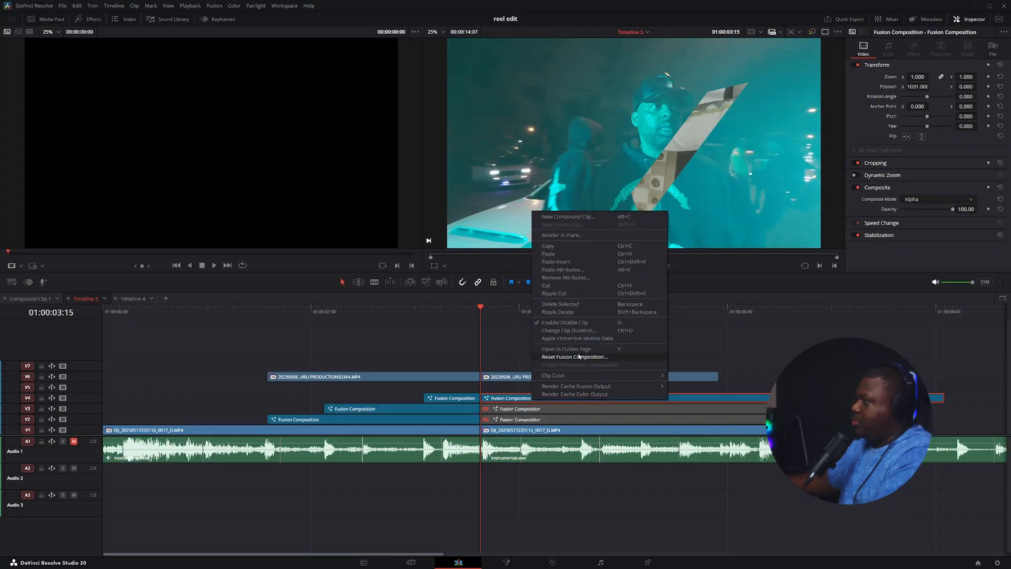
click(566, 349)
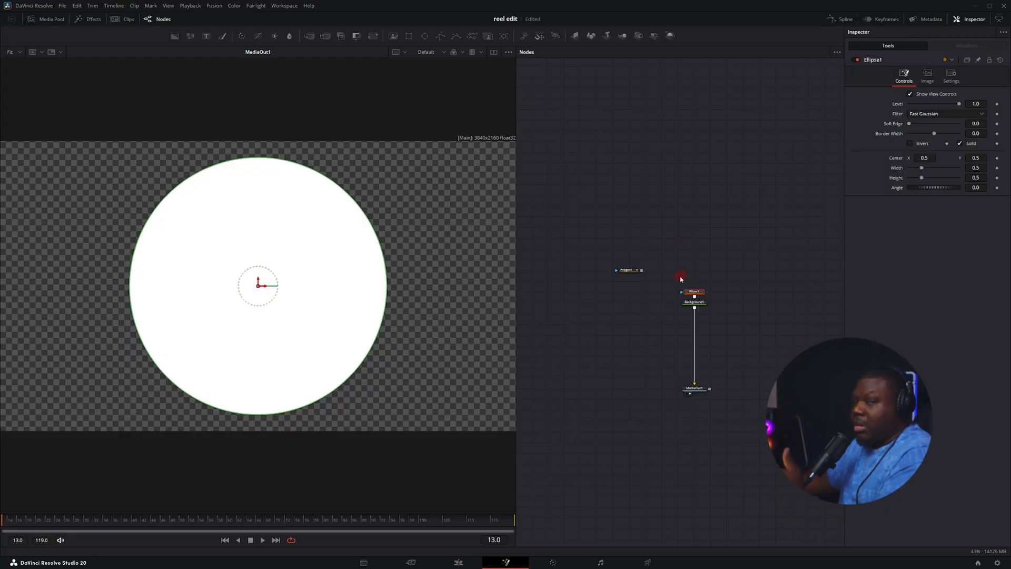
Return to Edit and set the composition's Composite Mode to Alpha for a circular cutout
click(458, 562)
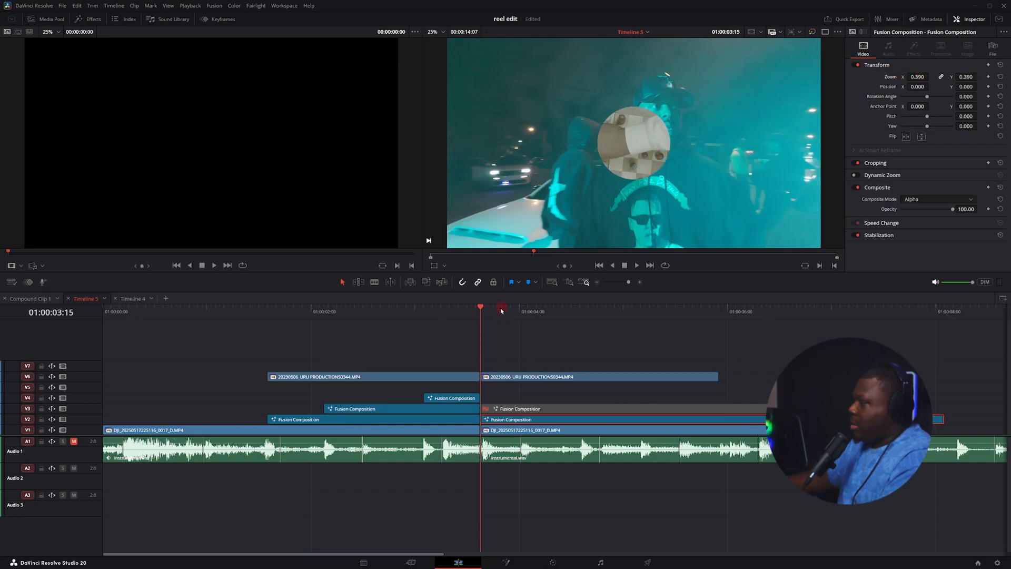
Set the V6 clip to Foreground mode and preview the diagonal stripe cutouts
click(520, 307)
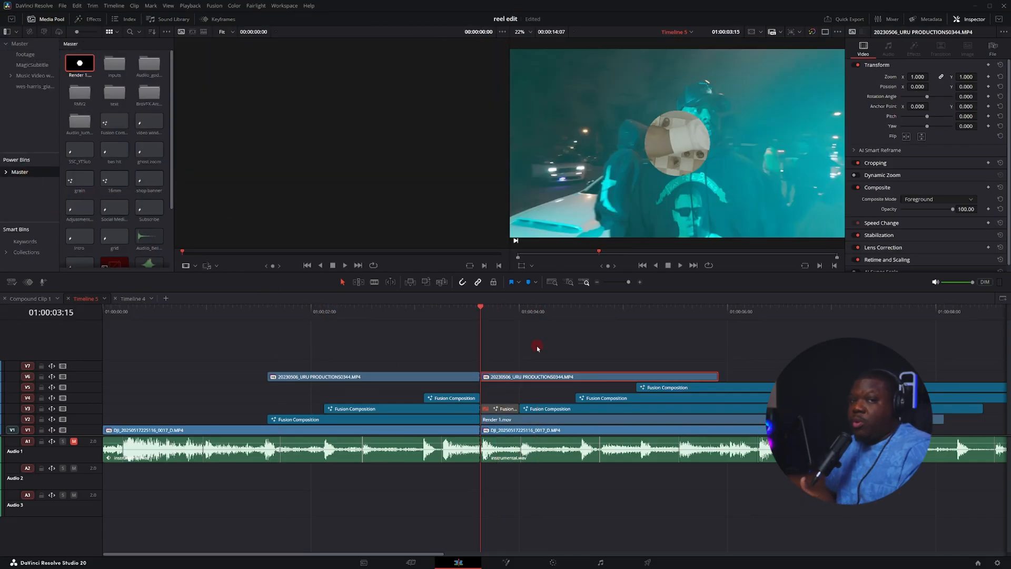
click(293, 312)
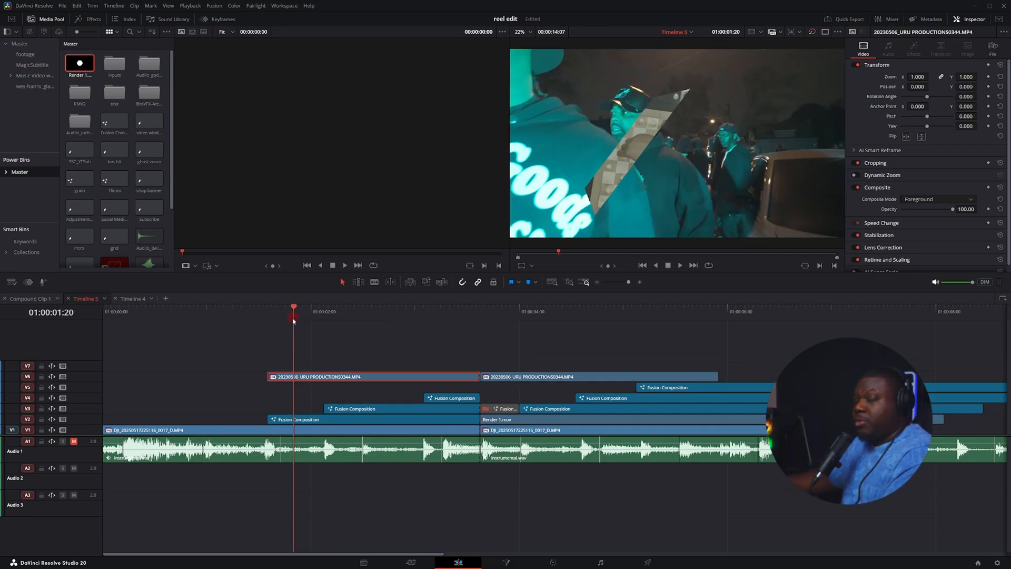
click(336, 307)
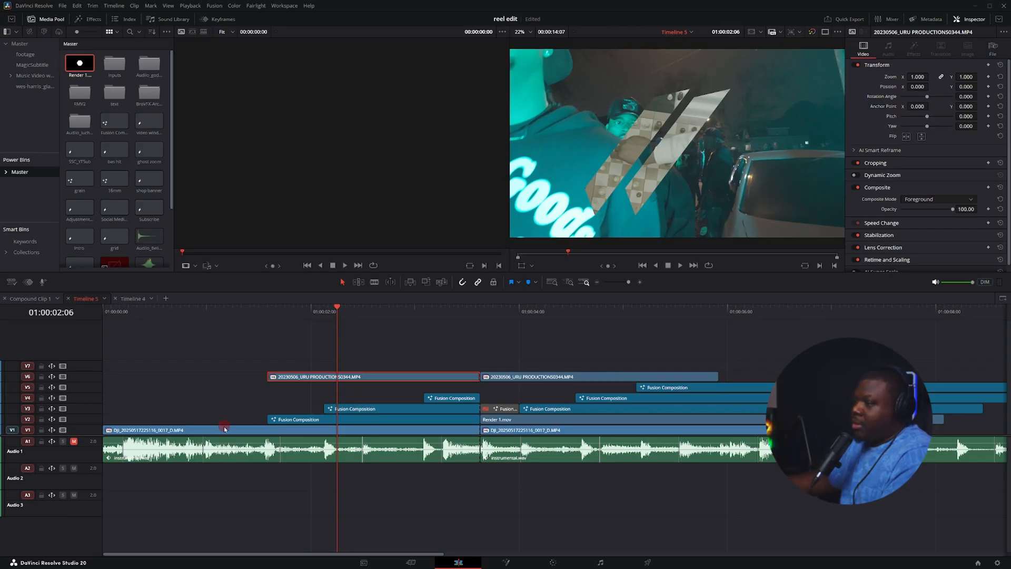
click(226, 430)
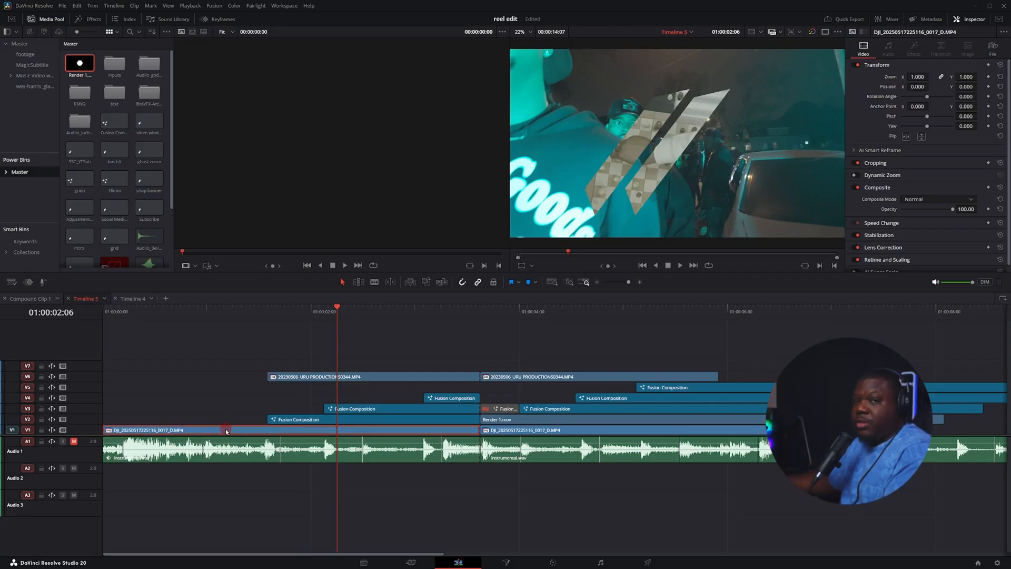
mouse_move(229, 427)
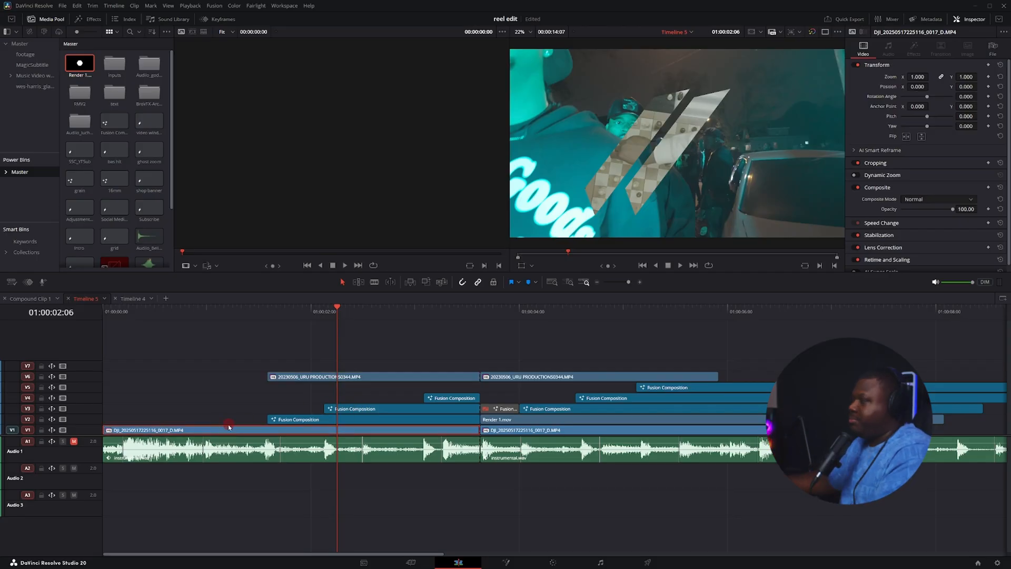
Switch to Timeline 4 and filter the effects library by 'rmv2'
click(132, 298)
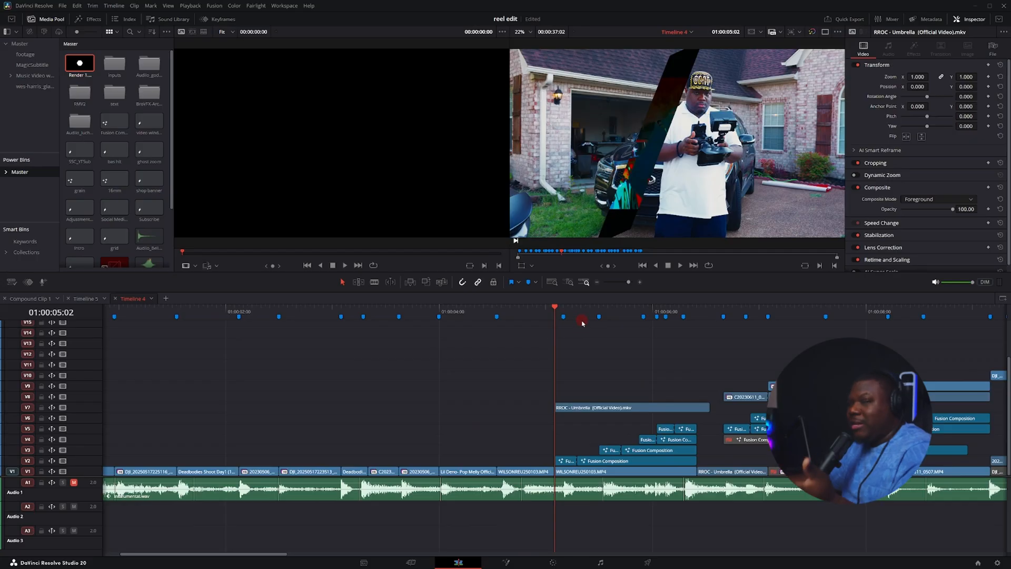
click(568, 316)
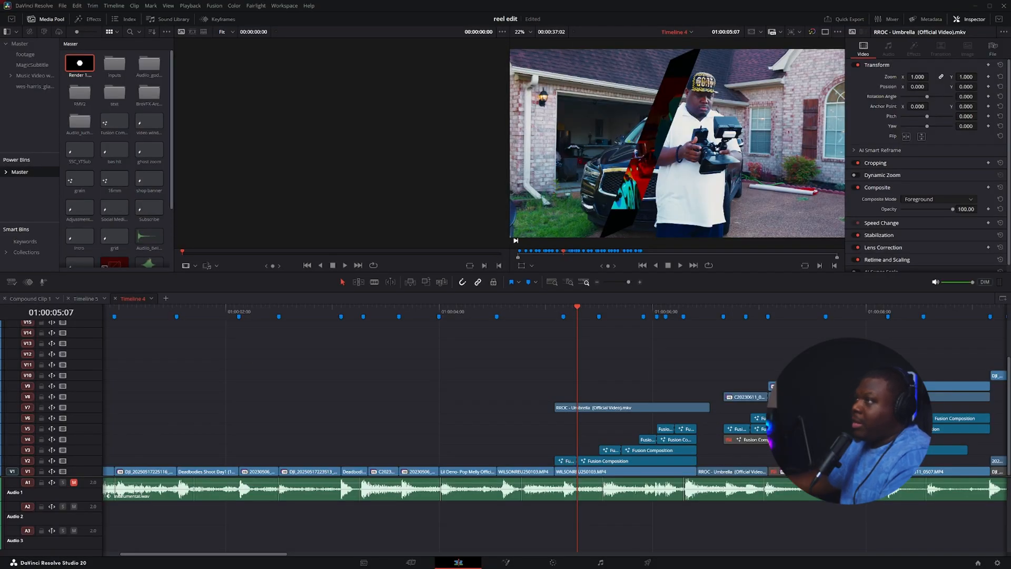
click(92, 19)
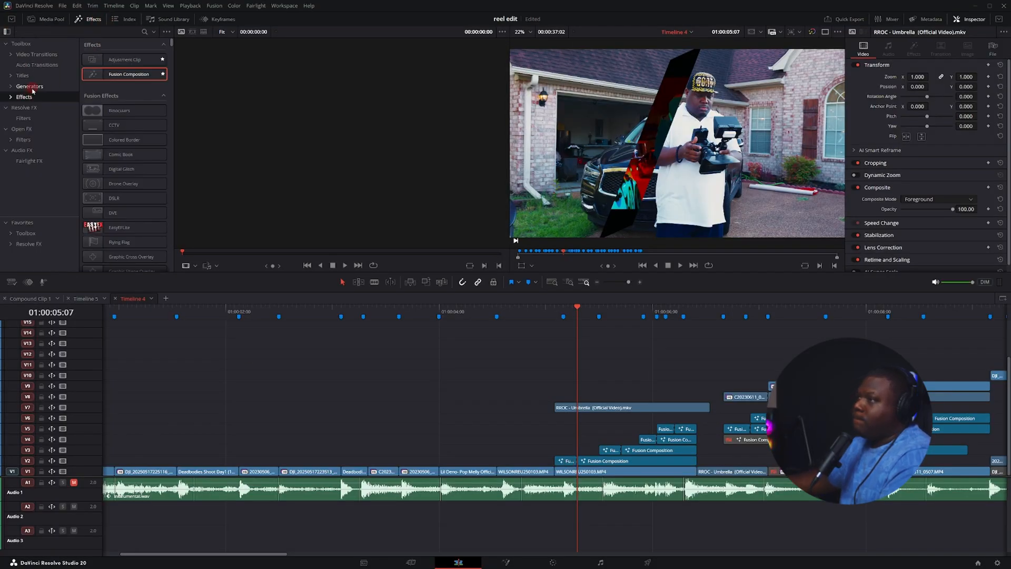
click(144, 31)
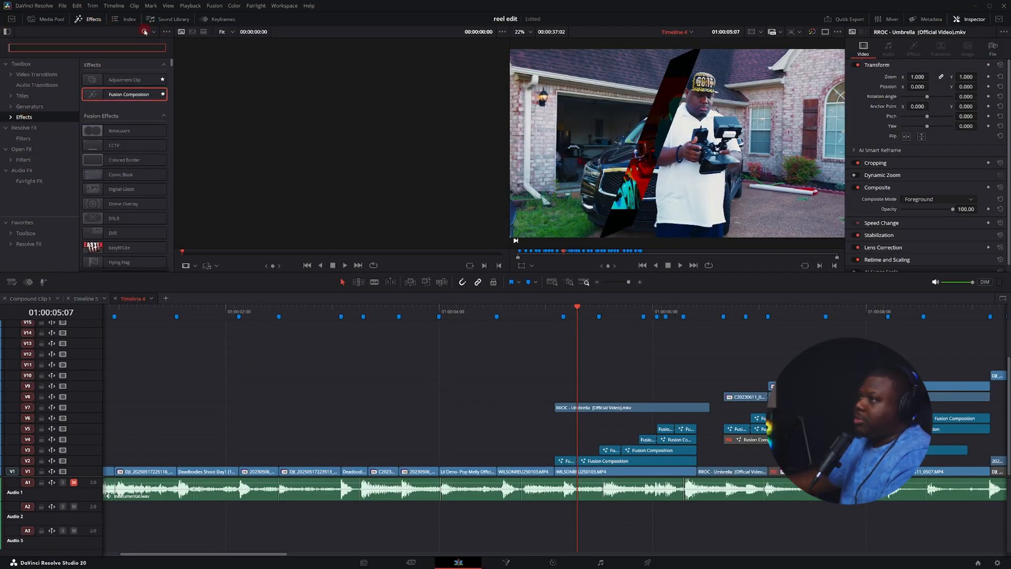
text(rmv2)
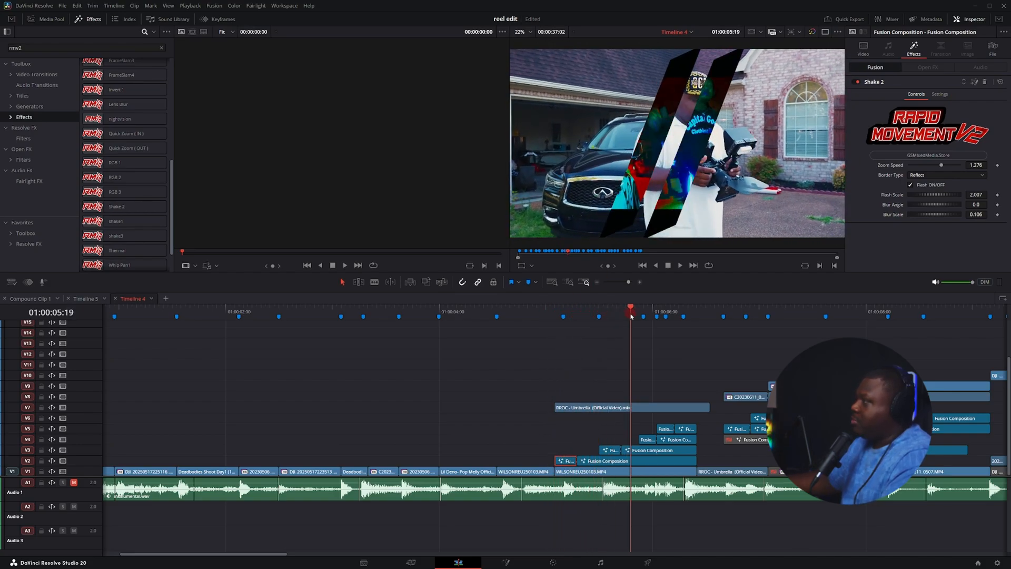
Inspect later clips carrying the Shake 2 and Frame Slam effects
click(475, 307)
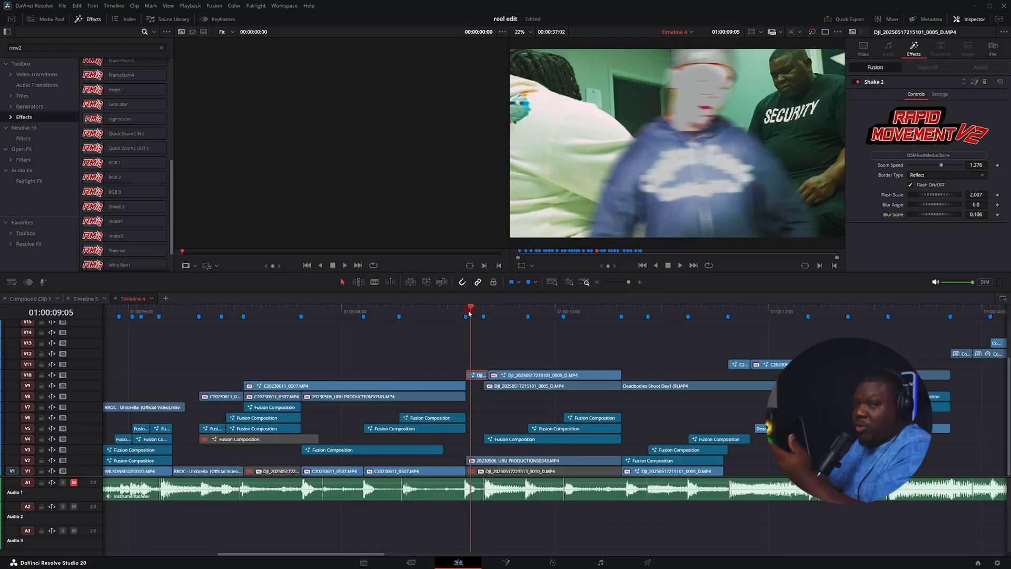
click(738, 307)
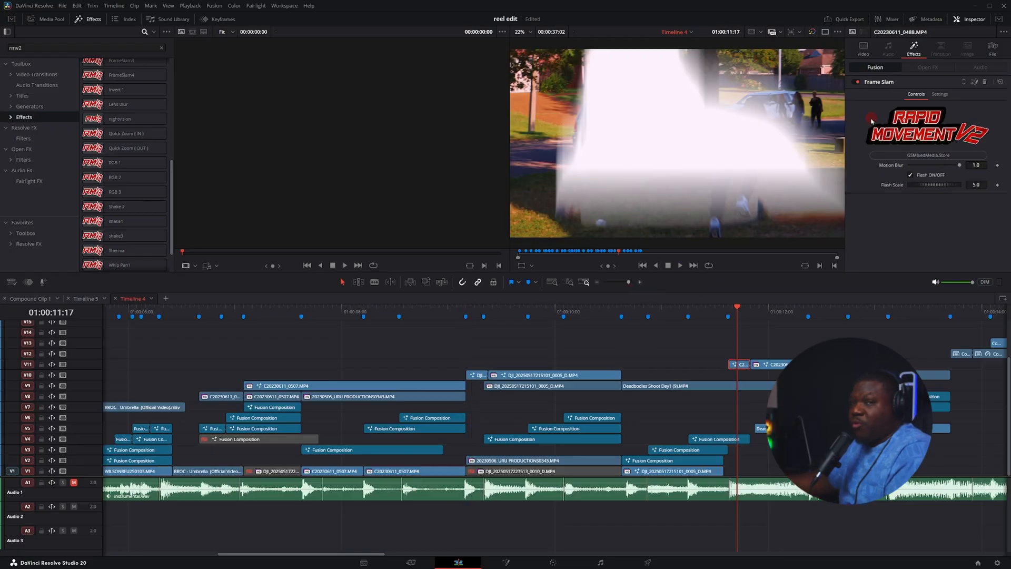
mouse_move(871, 113)
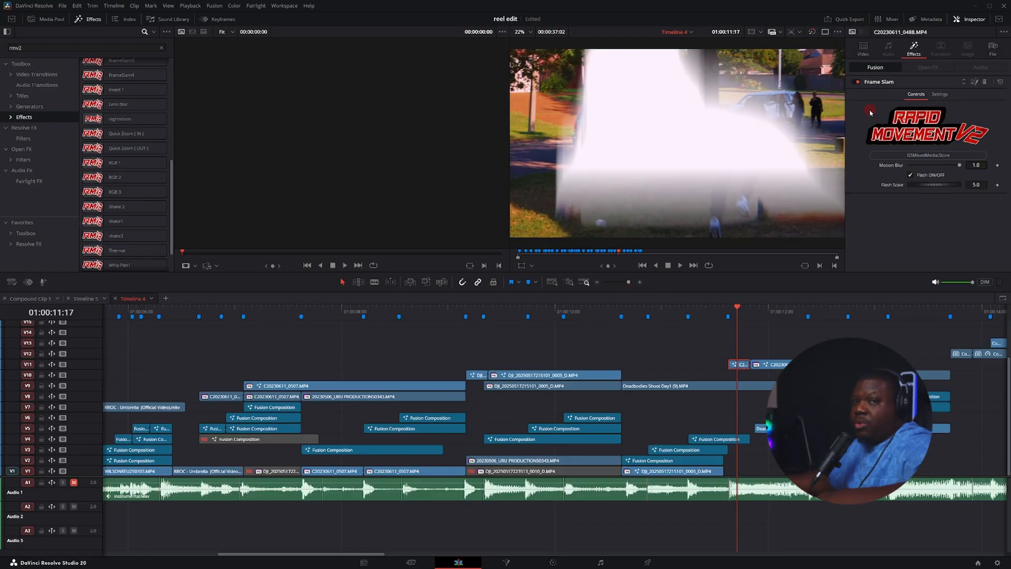
click(594, 315)
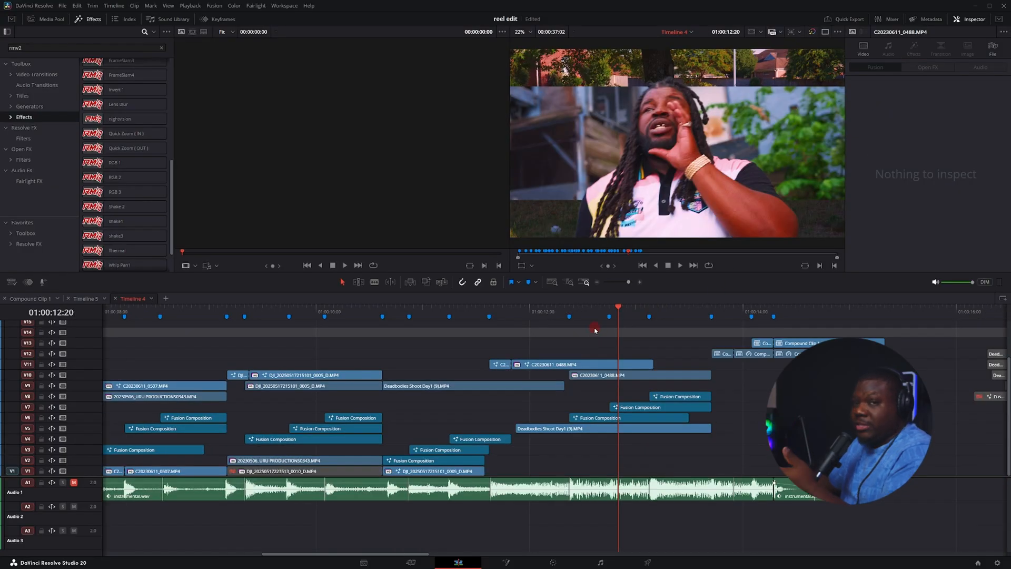
Check the clip's white Background matte in Fusion, then disable the lower C20230611_0488 clip
click(600, 417)
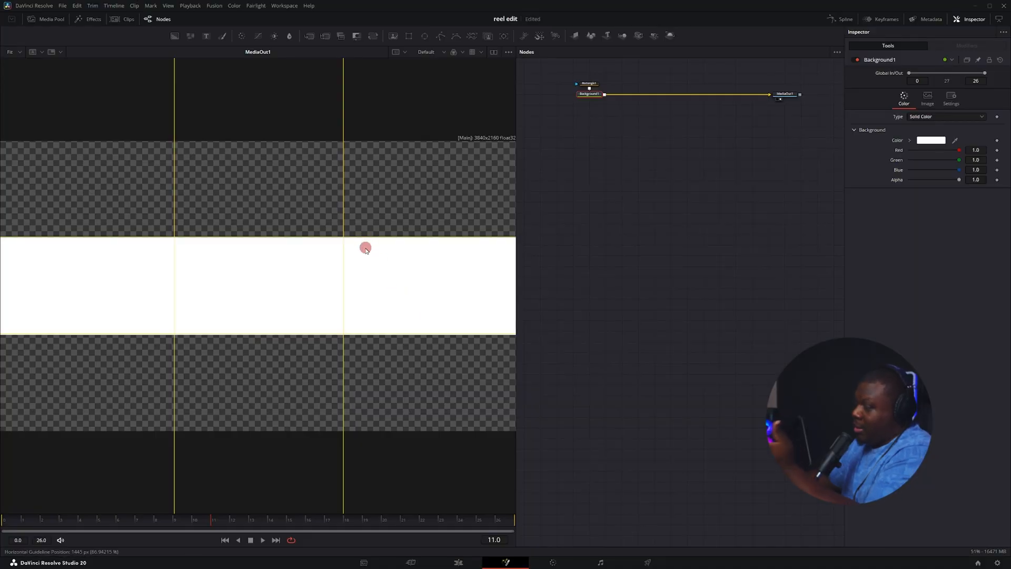
click(411, 562)
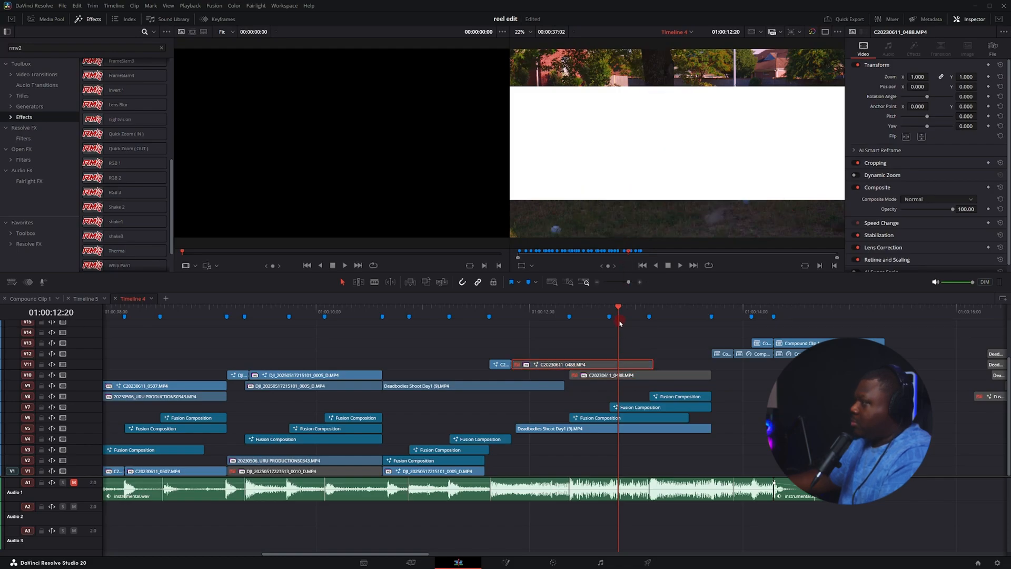
Move the playhead near 01:00:09, disable the lower DJI clip, and select the V10 clip above
click(584, 316)
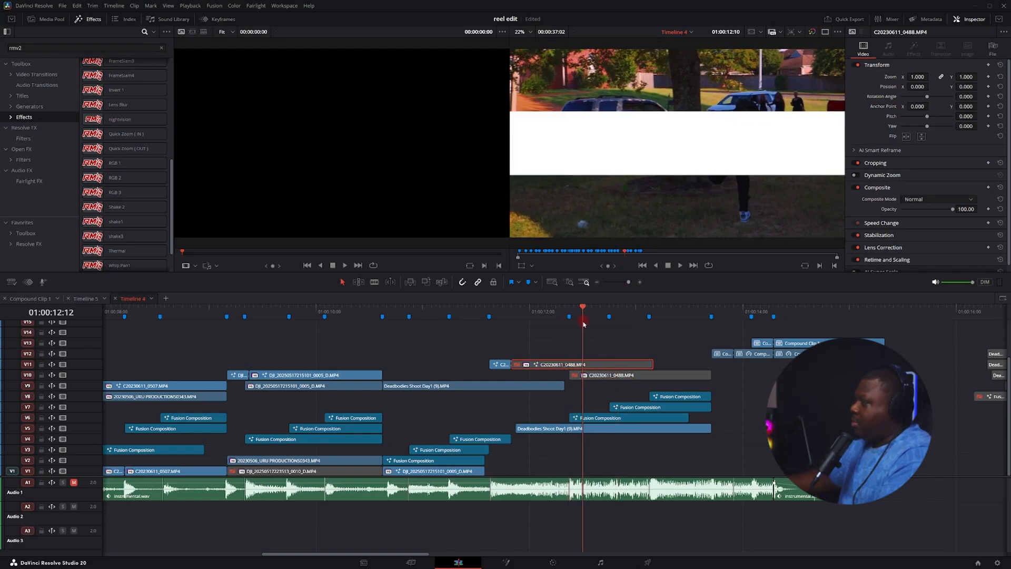
click(658, 316)
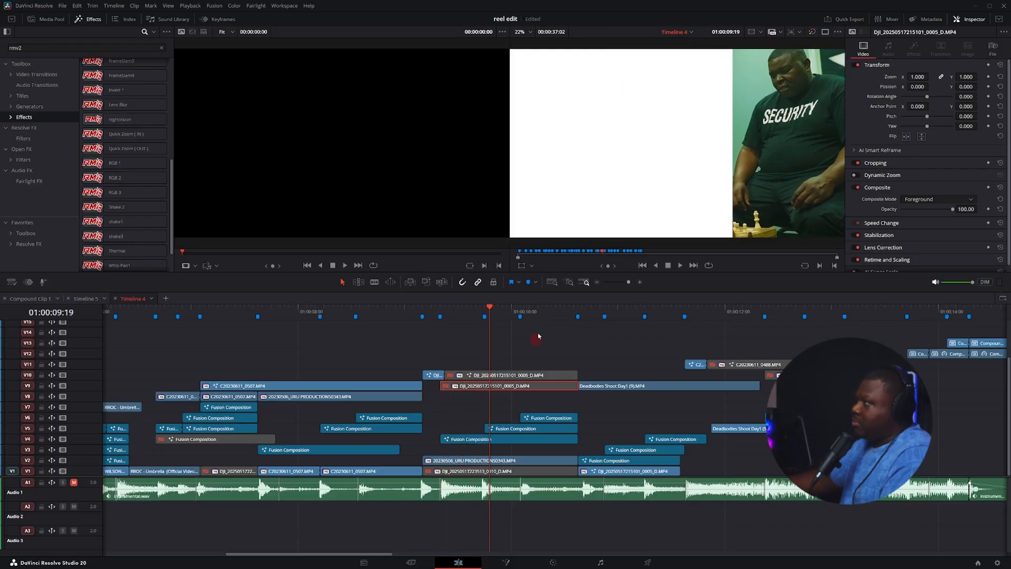
click(449, 306)
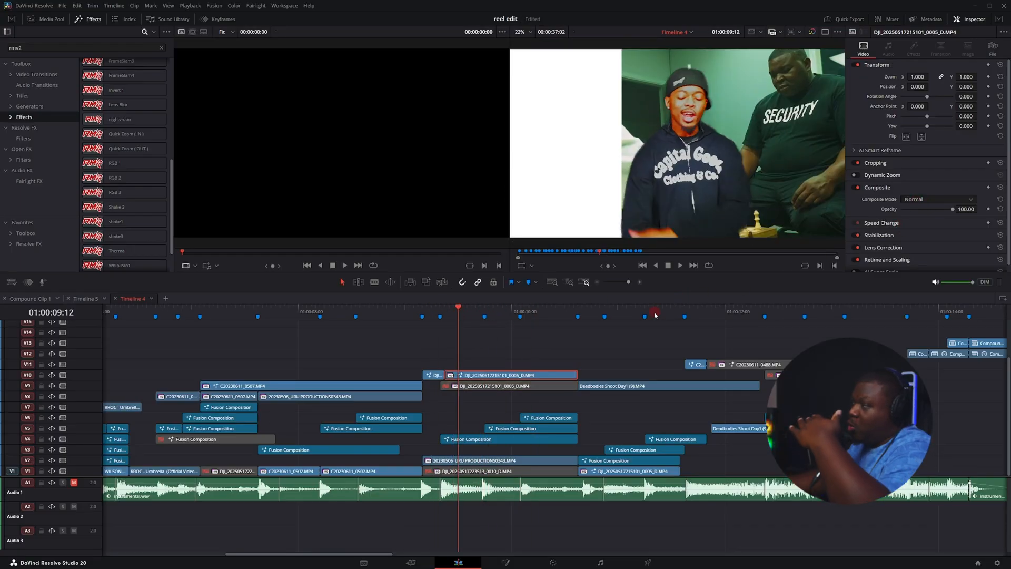
mouse_move(651, 89)
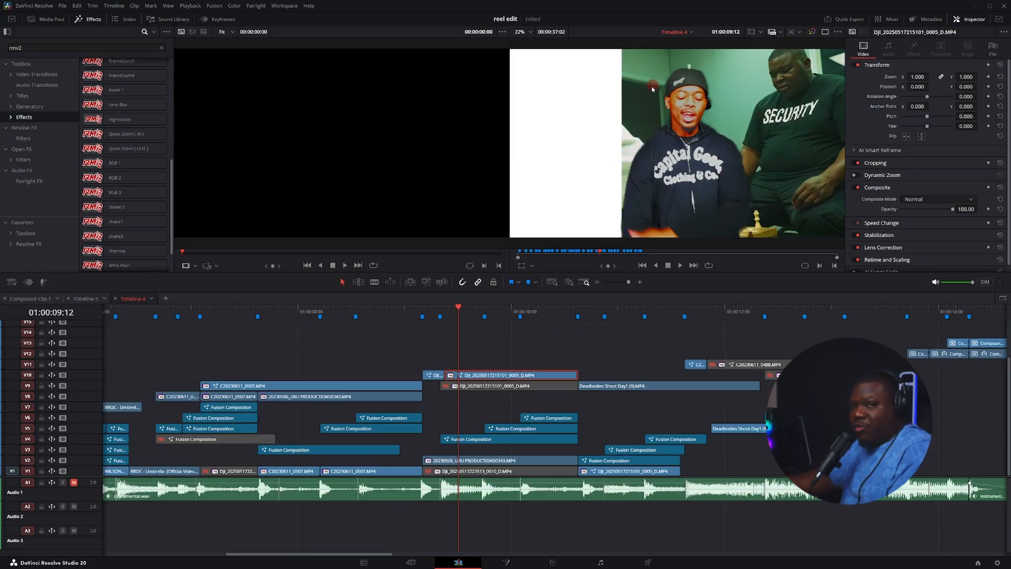